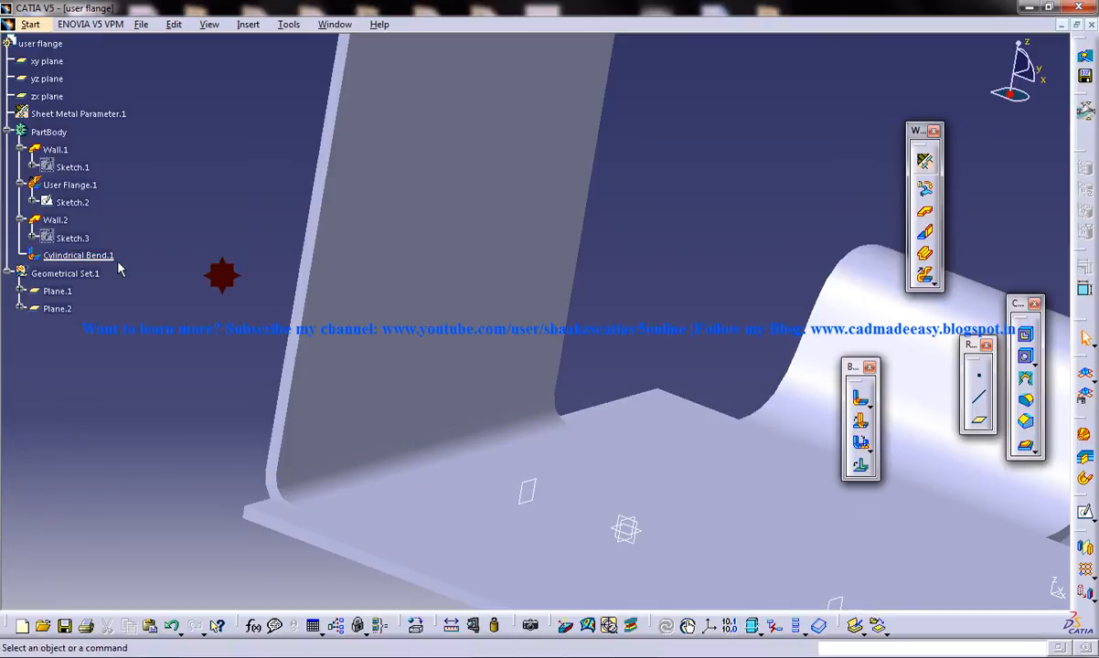
Delete Cylindrical Bend.1, leaving Wall.2 as the last feature, and inspect the wall joint.
right_click(77, 255)
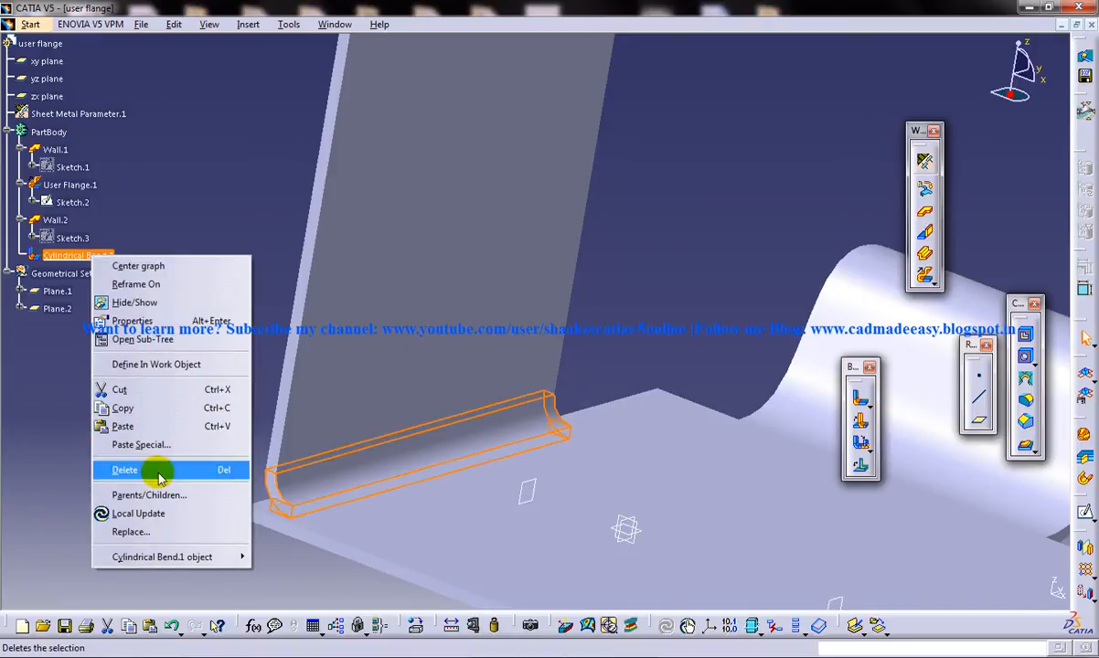
left_click(125, 469)
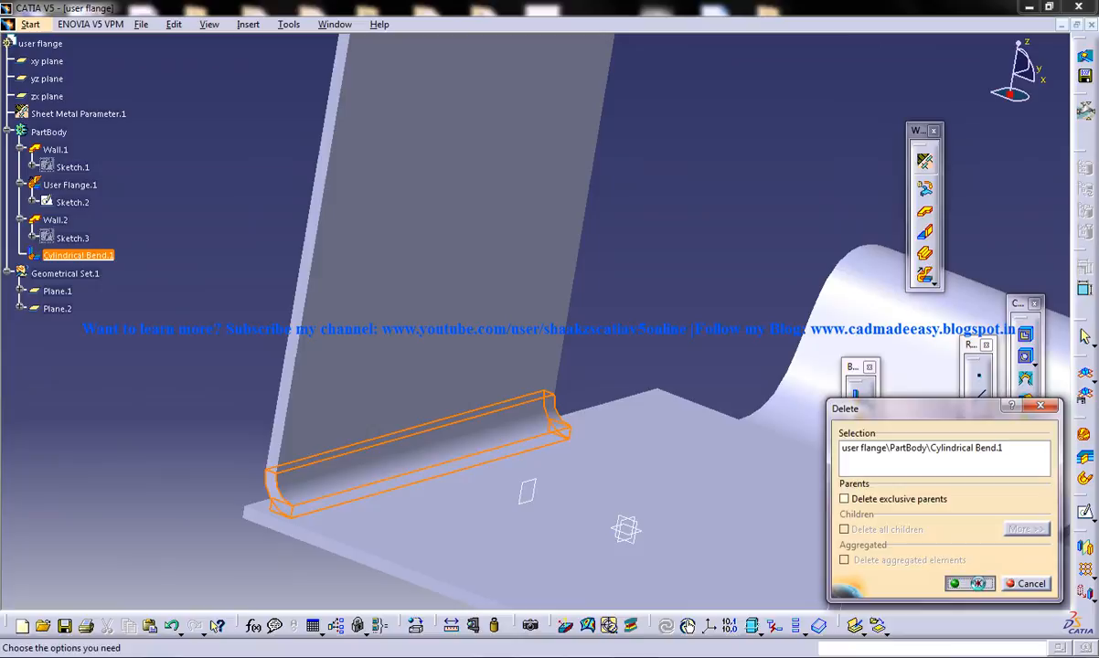
left_click(971, 583)
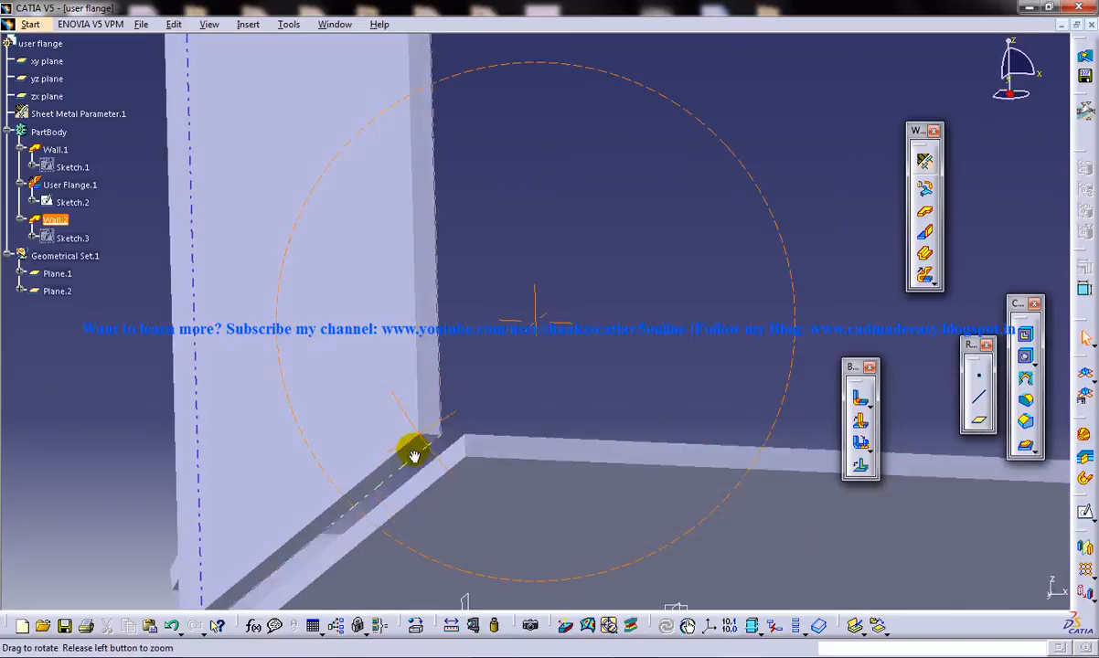
left_click_drag(414, 455, 586, 281)
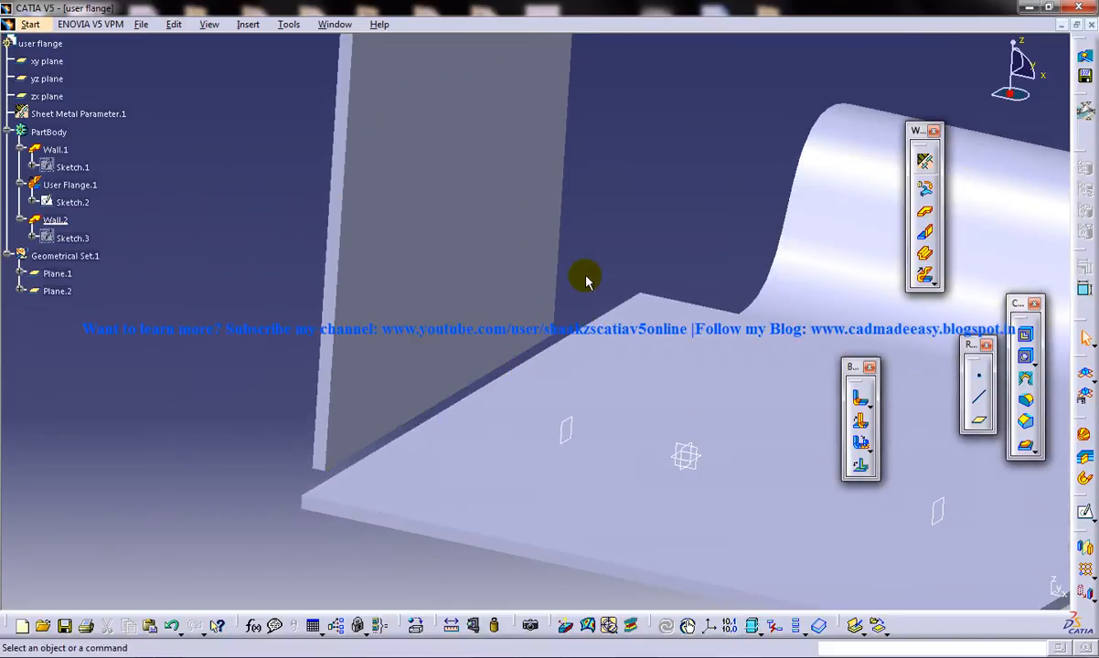
left_click(248, 24)
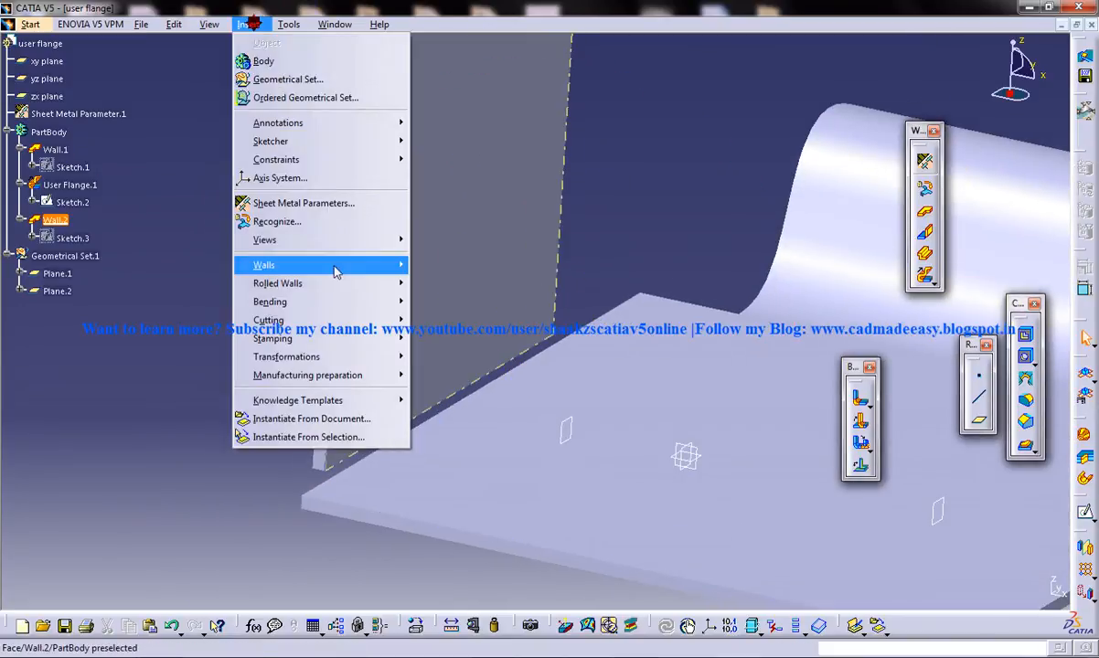
mouse_move(269, 300)
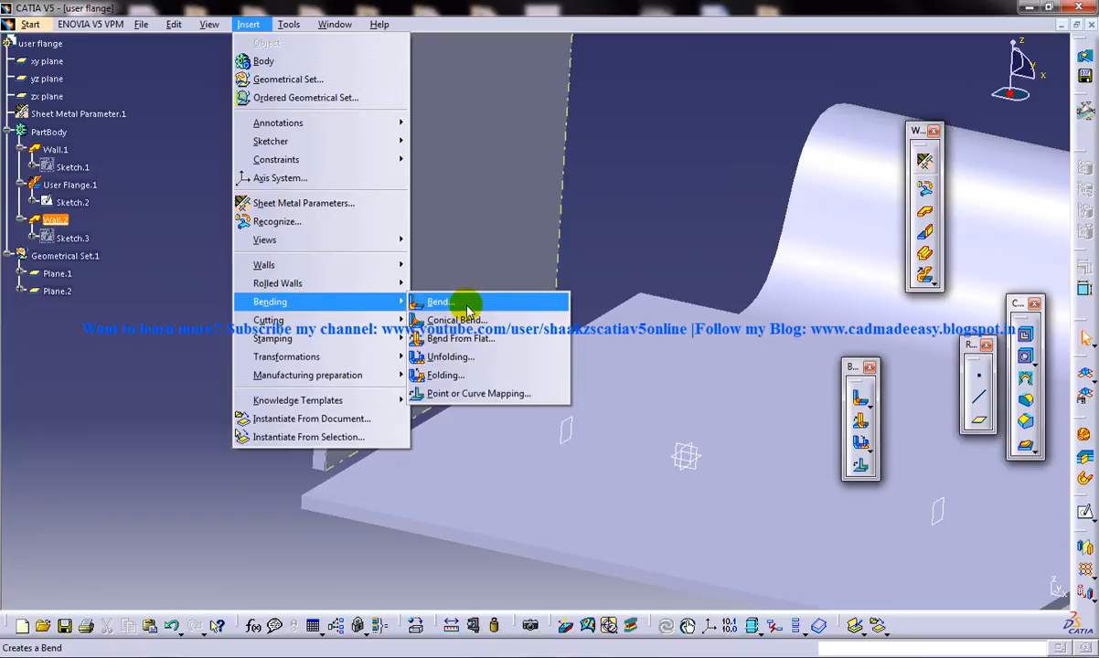
Add a 4 mm radius cylindrical bend with Wall.2 as Support 1 and Wall.1 as Support 2.
left_click(440, 301)
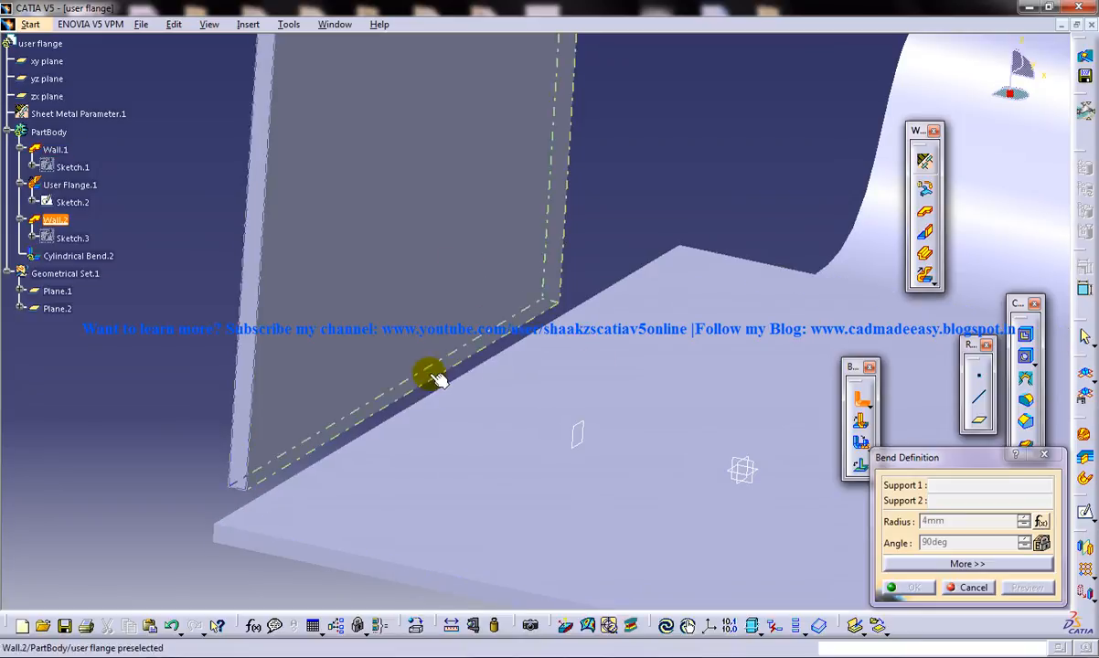
left_click(429, 375)
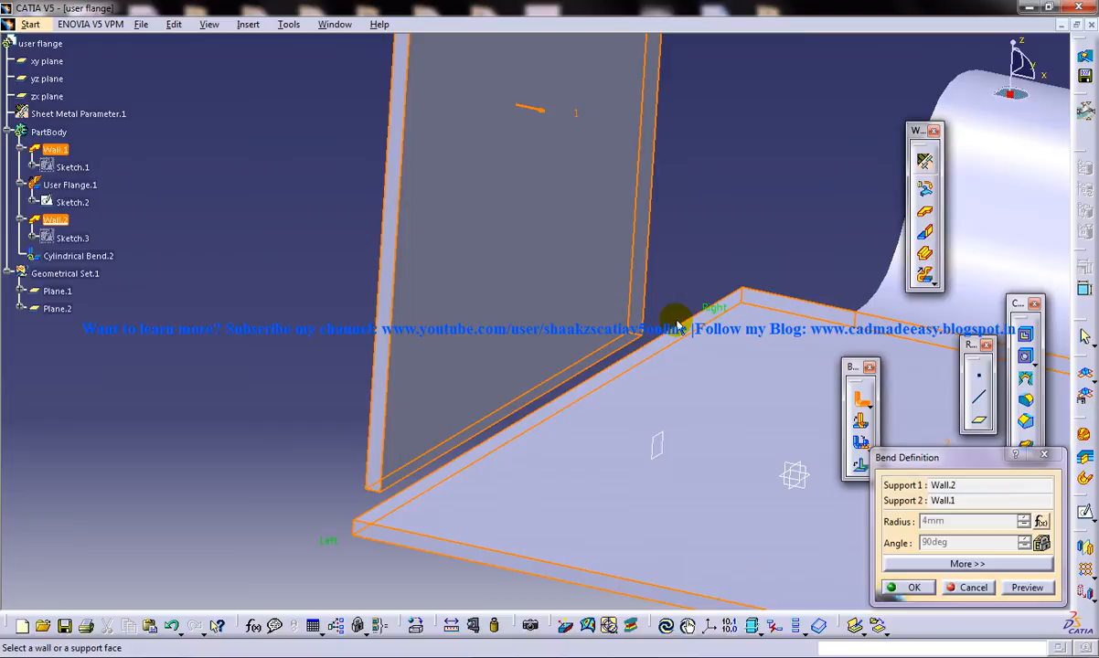
mouse_move(510, 430)
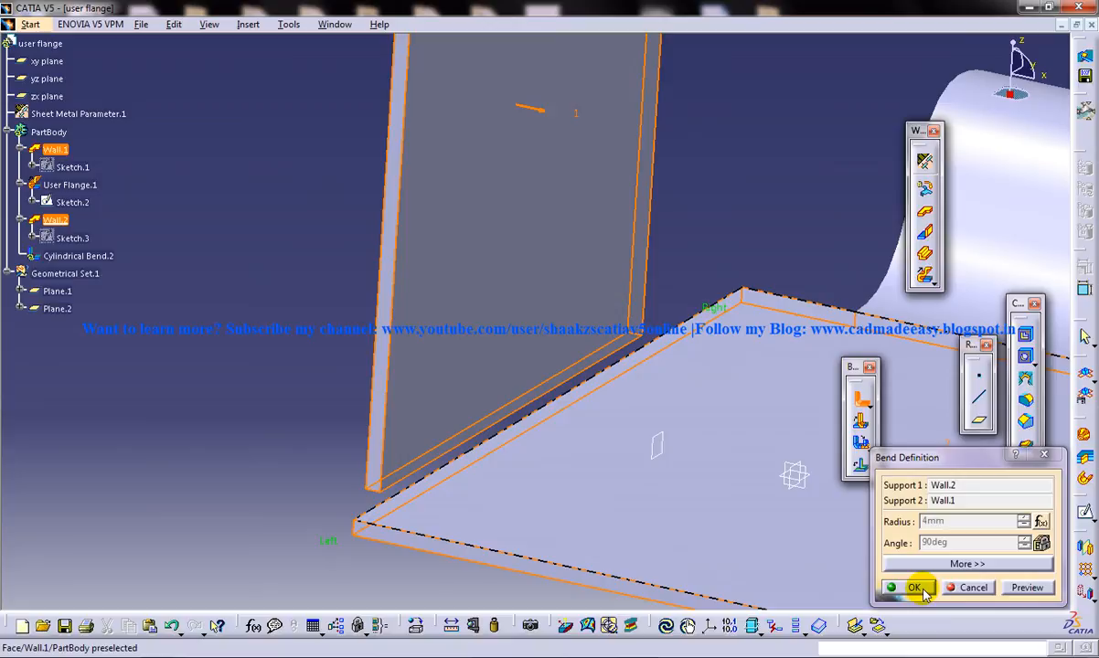
mouse_move(713, 331)
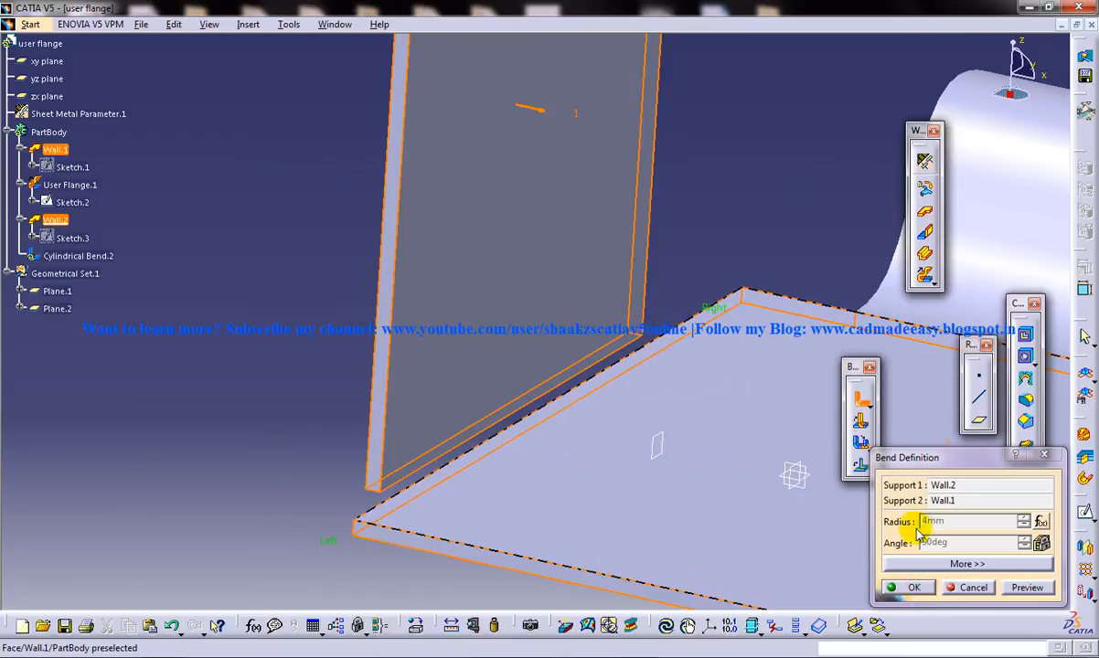
left_click(916, 587)
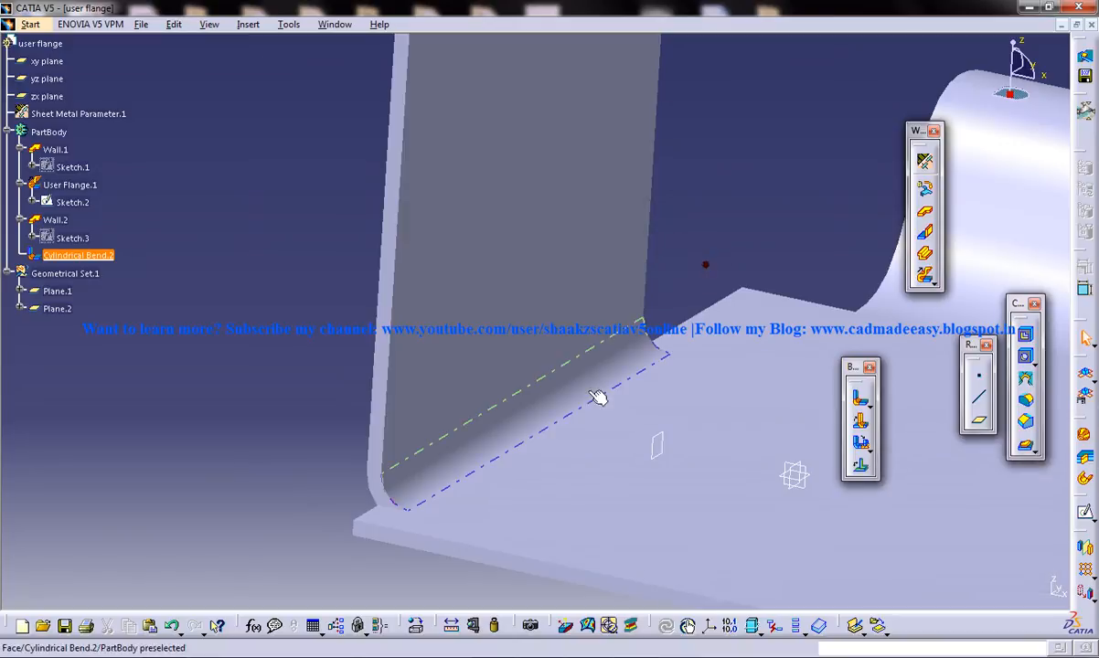